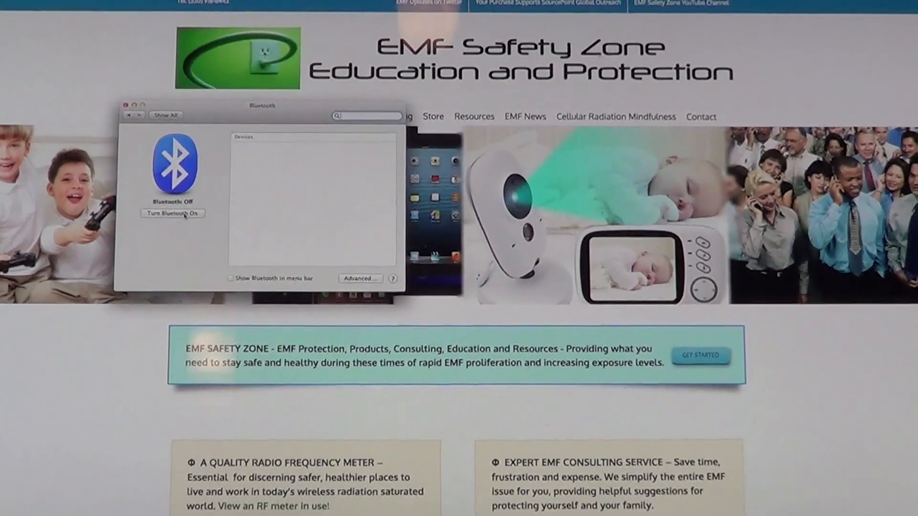
# Step: Switch Bluetooth on in the Bluetooth pane so the Mac shows as discoverable
pyautogui.click(172, 213)
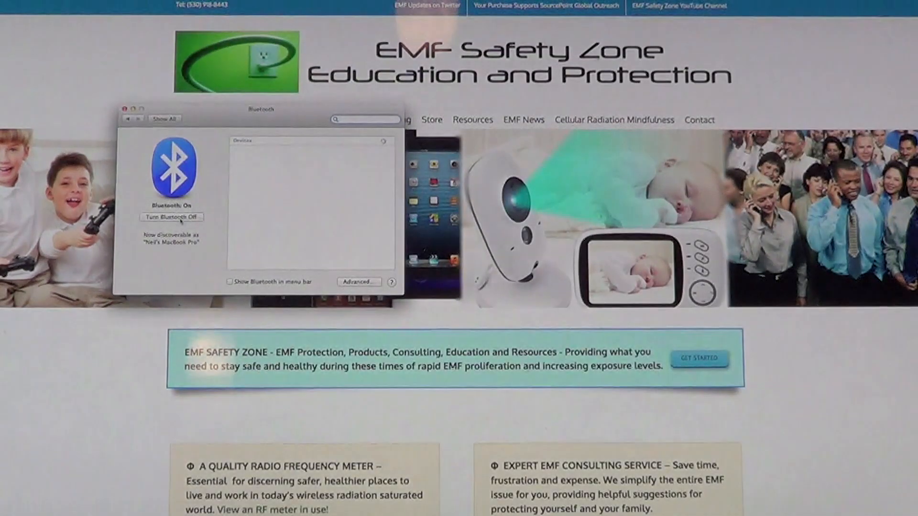
# Step: Toggle Bluetooth off, back on, then off again, leaving the Mac undiscoverable
pyautogui.click(171, 217)
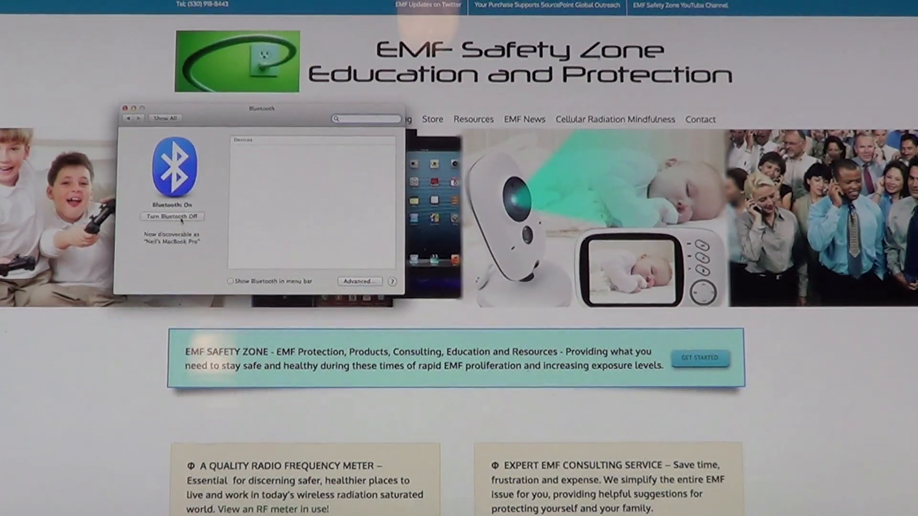
pyautogui.click(172, 216)
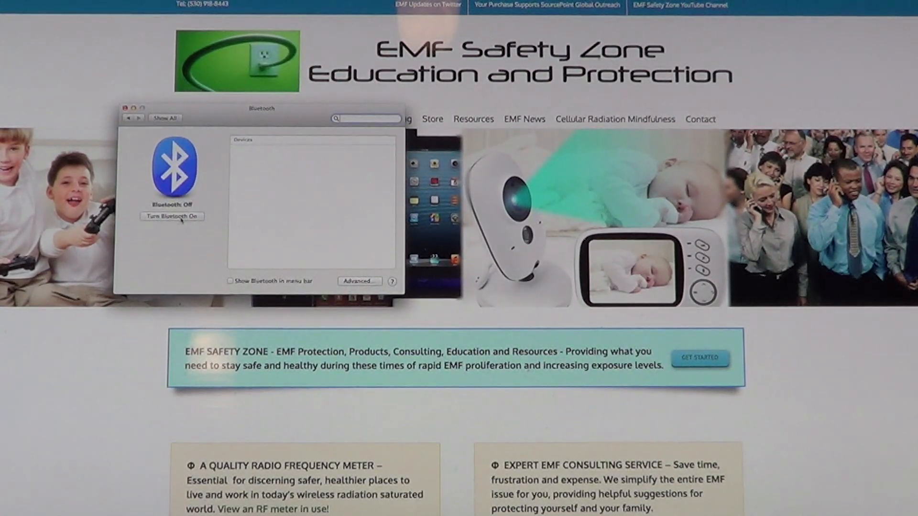
pyautogui.click(172, 217)
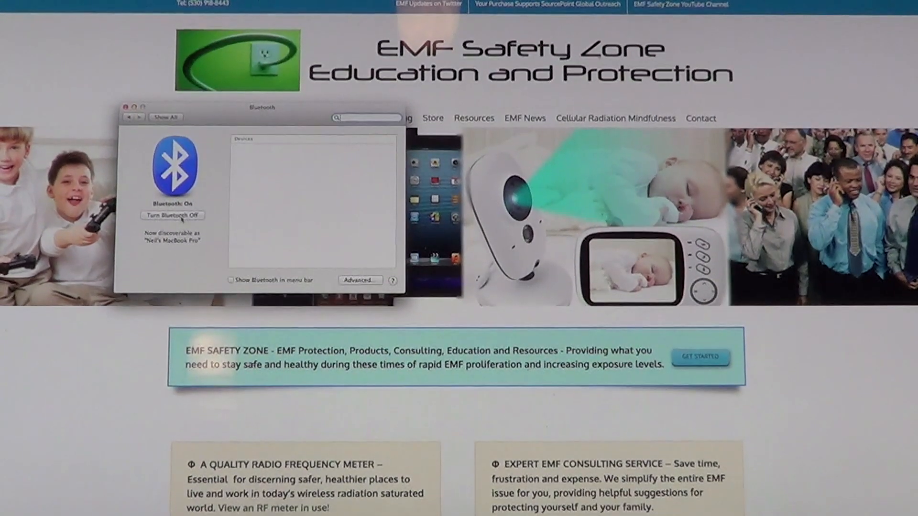
pyautogui.click(172, 215)
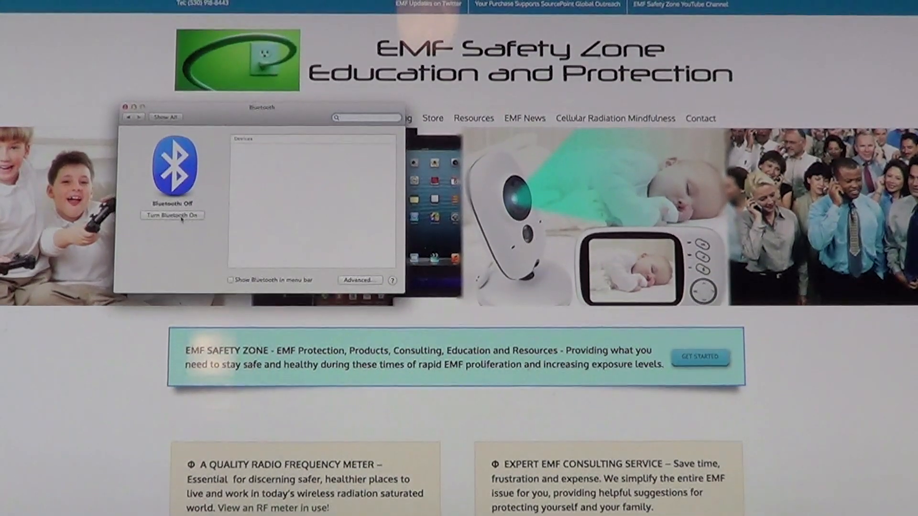